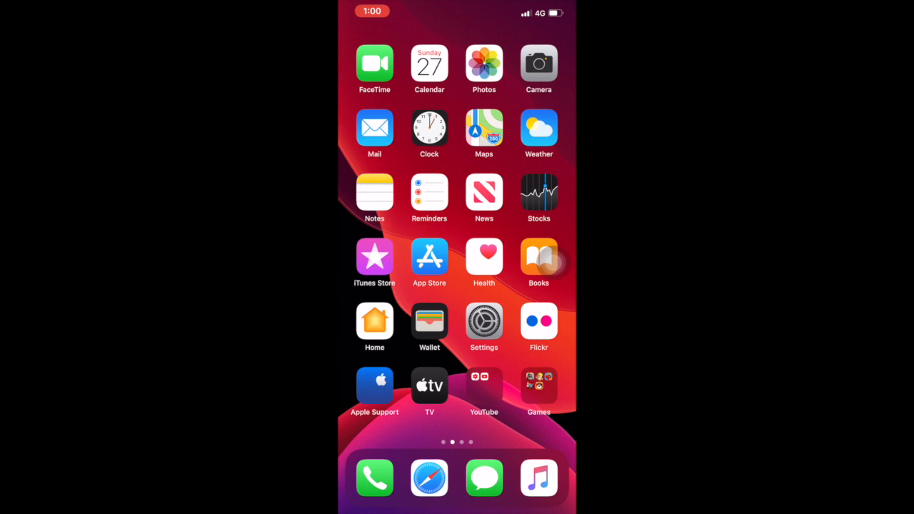
Step: Launch Settings from the home screen to reach the main options list
click(483, 325)
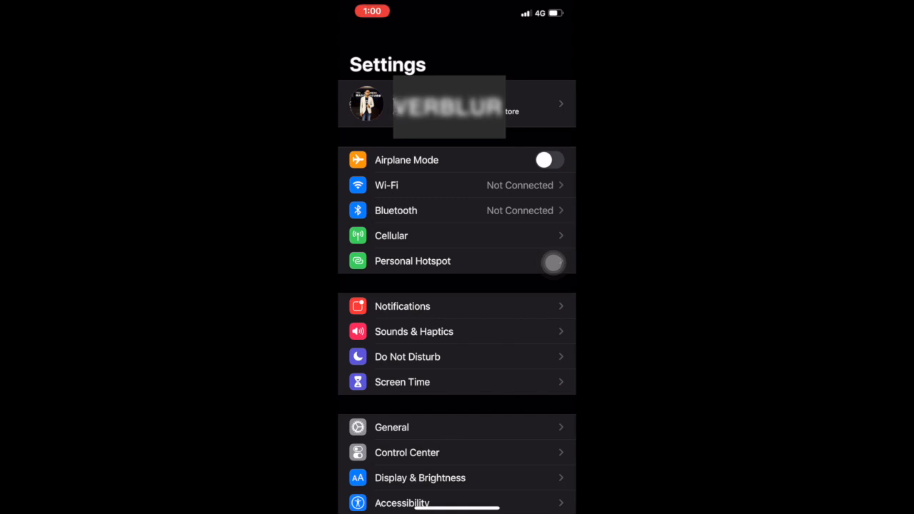
Step: Go to the Apple ID account page via the name banner at the top
click(451, 103)
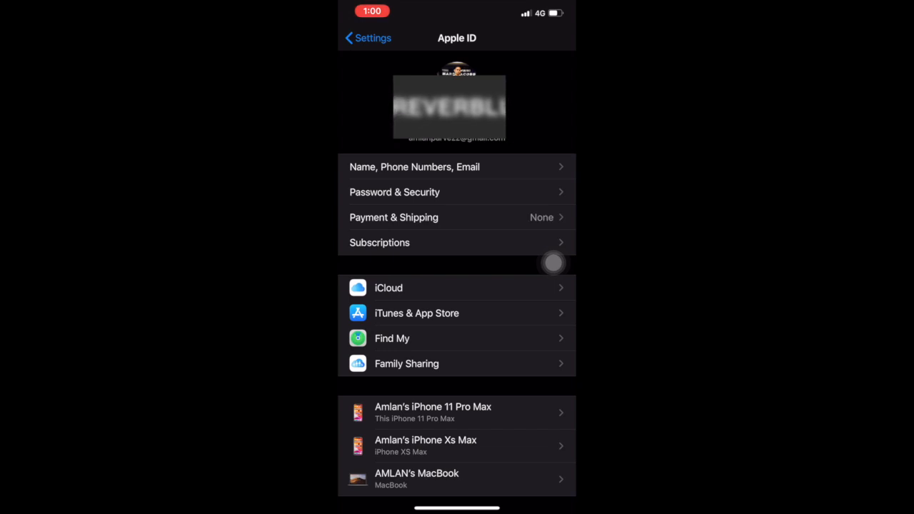
mouse_move(554, 313)
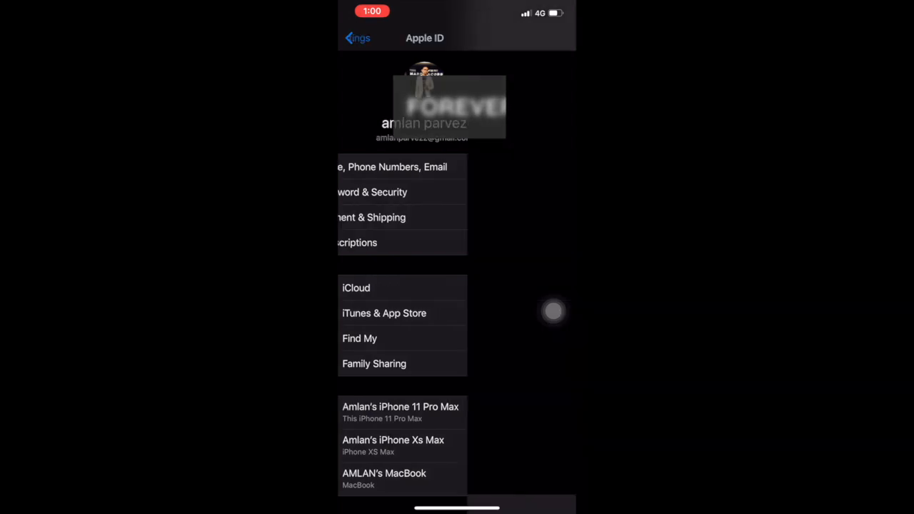
Step: Add a MasterCard under Payment & Shipping with Mohali, India billing details and save it
click(402, 217)
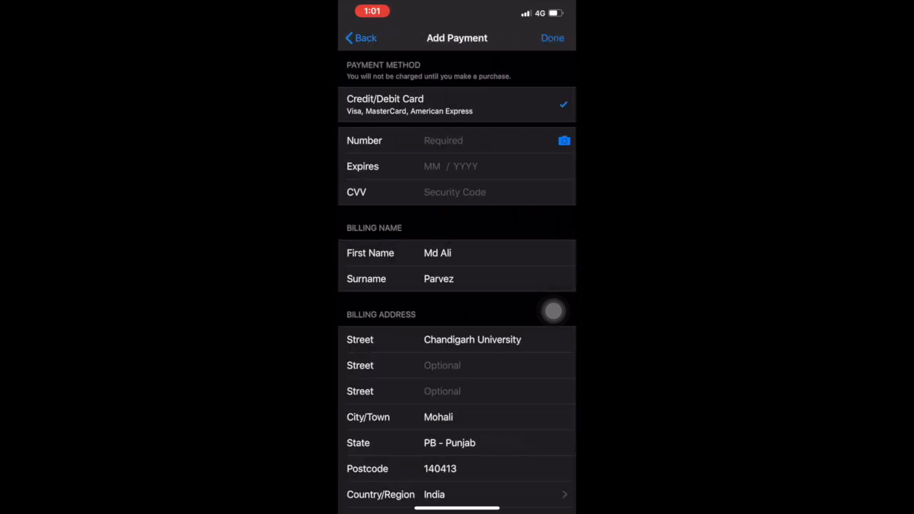
click(360, 38)
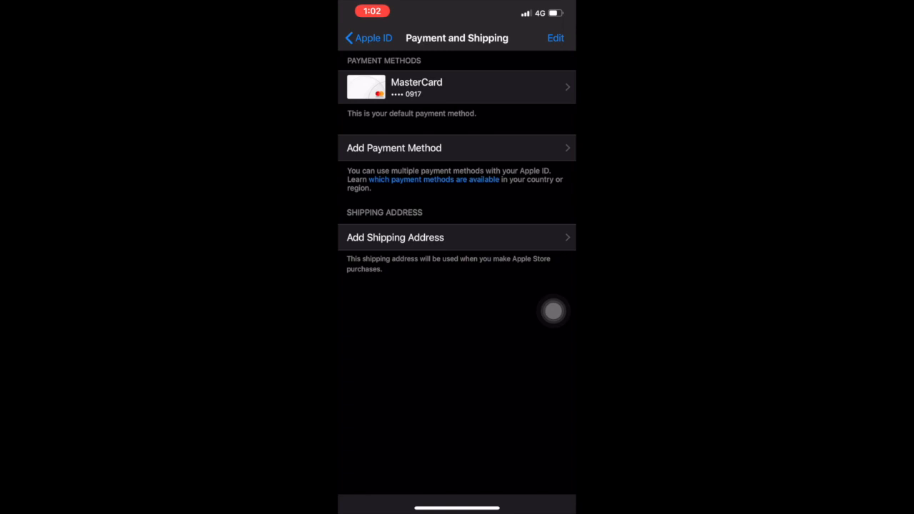
Step: Return to the Apple ID page with the MasterCard kept as default payment
click(369, 37)
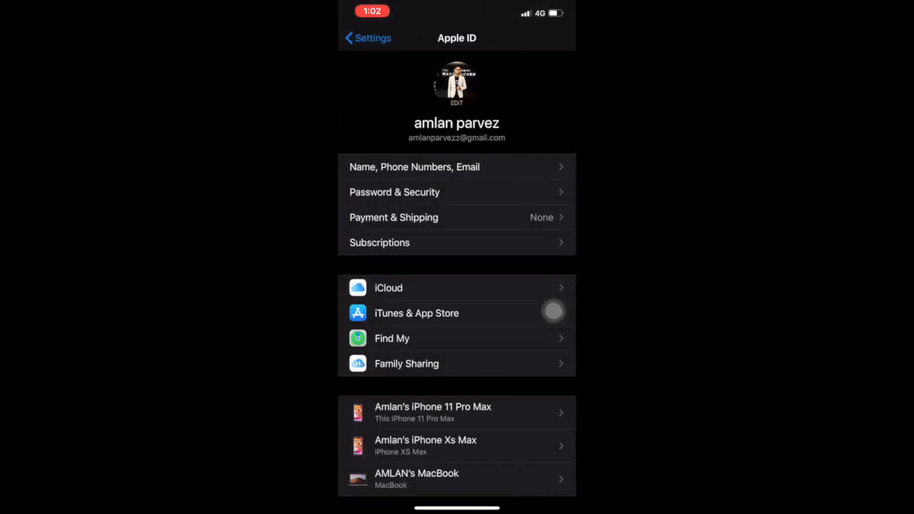